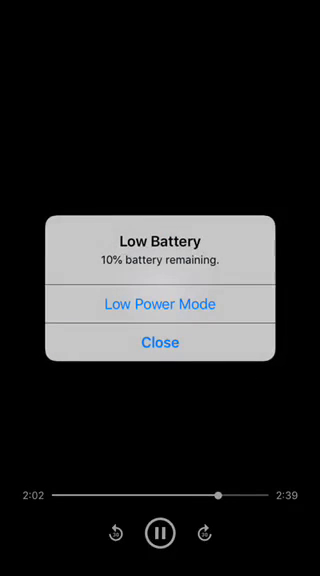
Dismiss the Low Battery alert with Close, leaving Low Power Mode off so playback continues.
left_click(160, 342)
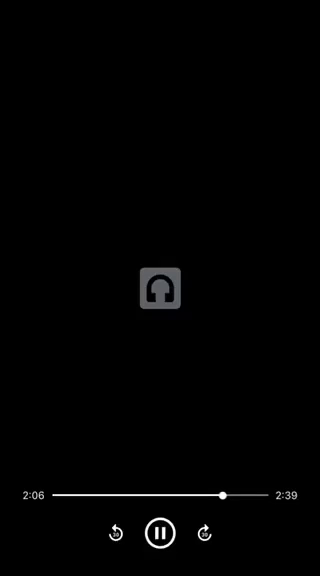